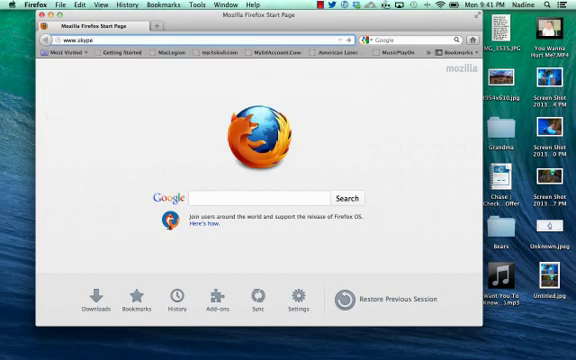
Go to skype.com and reach Skype's 'Create an account or sign in' page via Sign in.
text(.com)
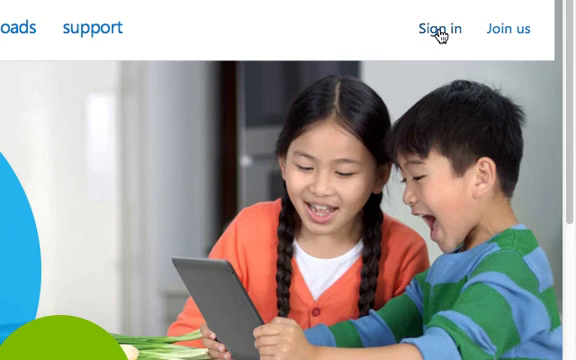
click(440, 28)
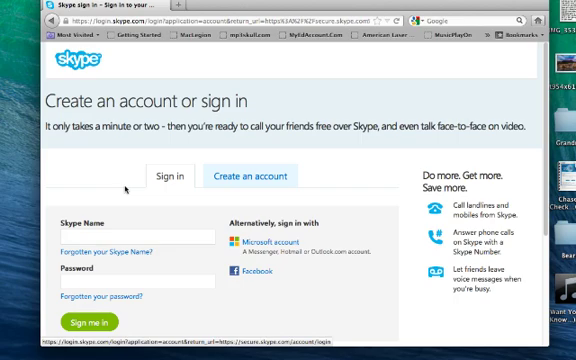
scroll(down, 3)
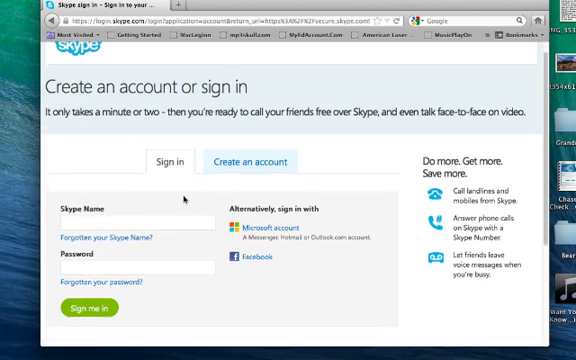
scroll(down, 3)
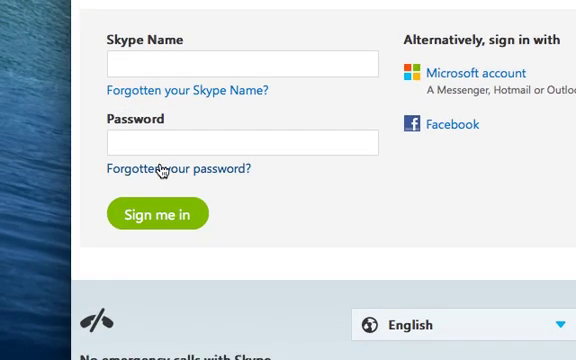
mouse_move(160, 170)
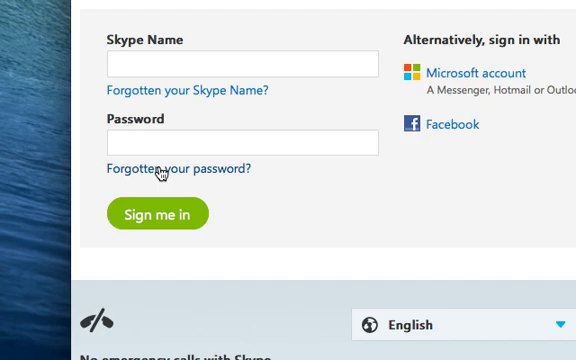